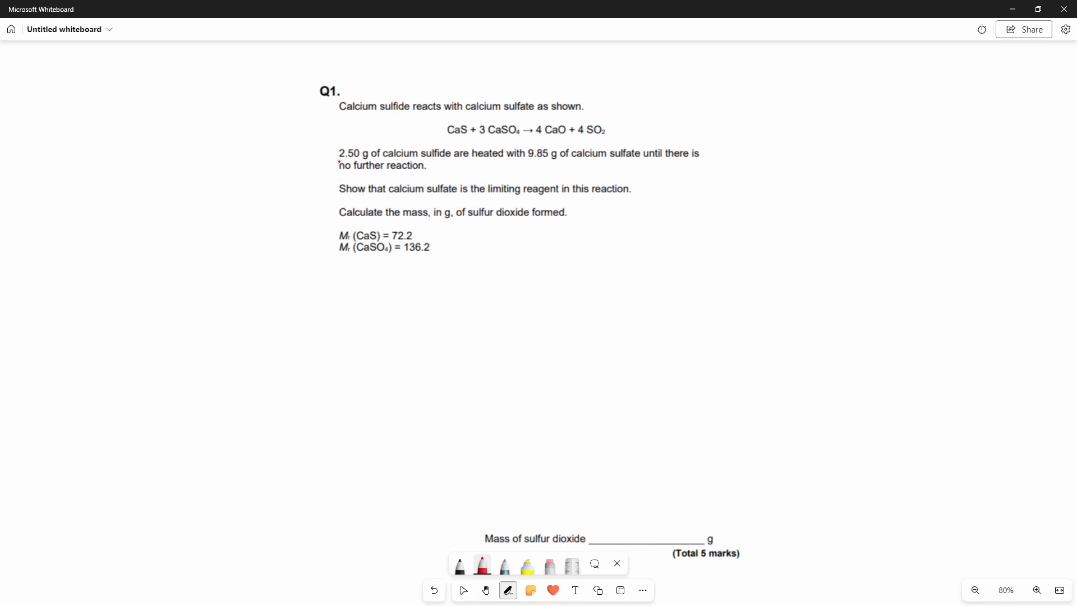
Step: Underline 2.50 g, 9.85 g and 'limiting reagent' in red and circle 3 CaSO₄ and 4 SO₂
left_click_drag(339, 162, 434, 160)
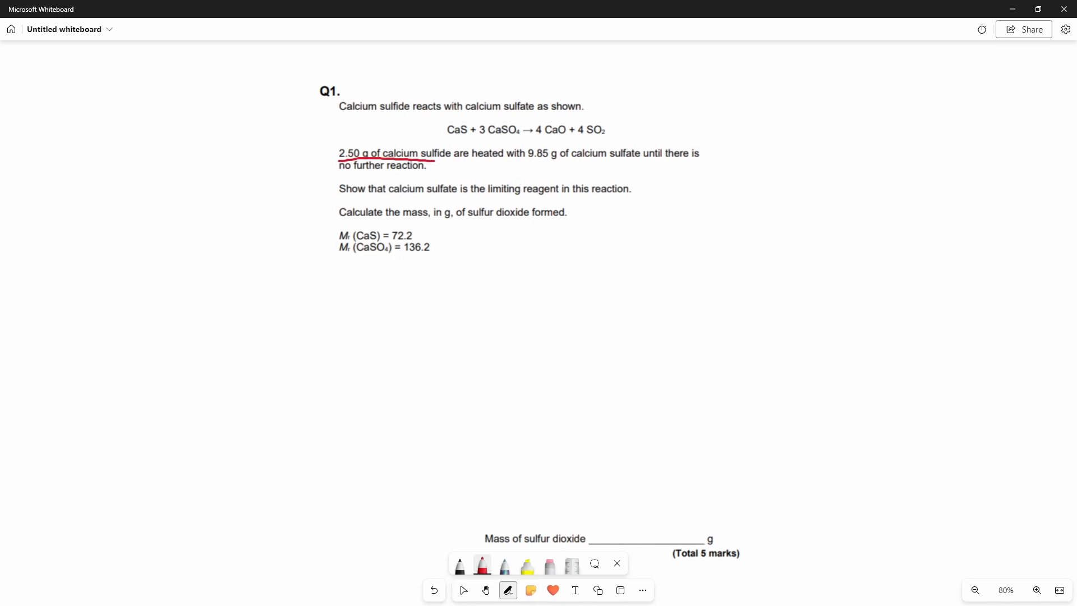
left_click_drag(524, 164, 604, 162)
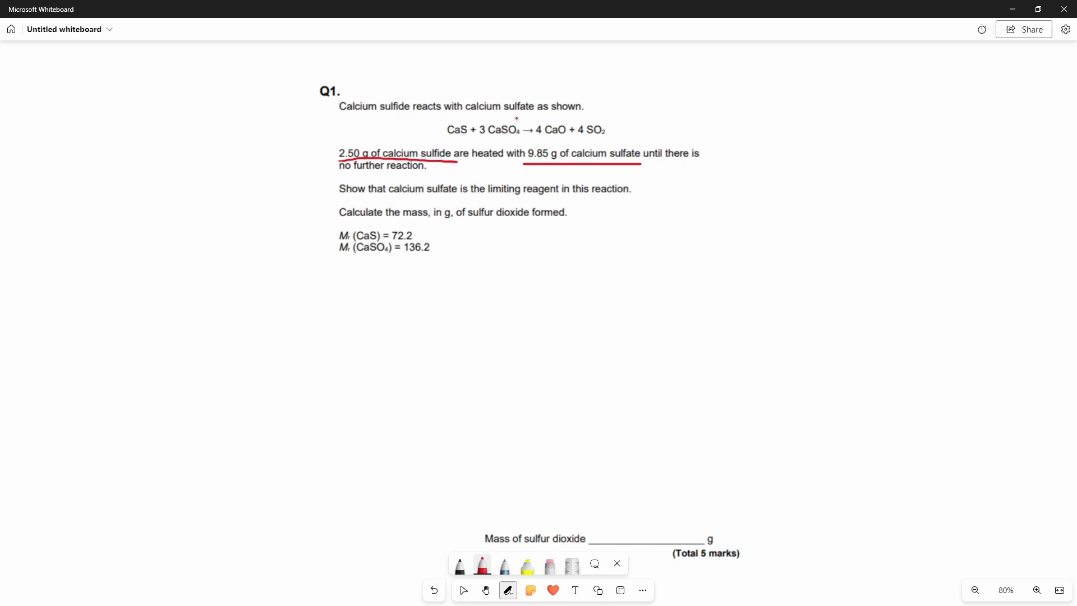
left_click_drag(478, 120, 521, 137)
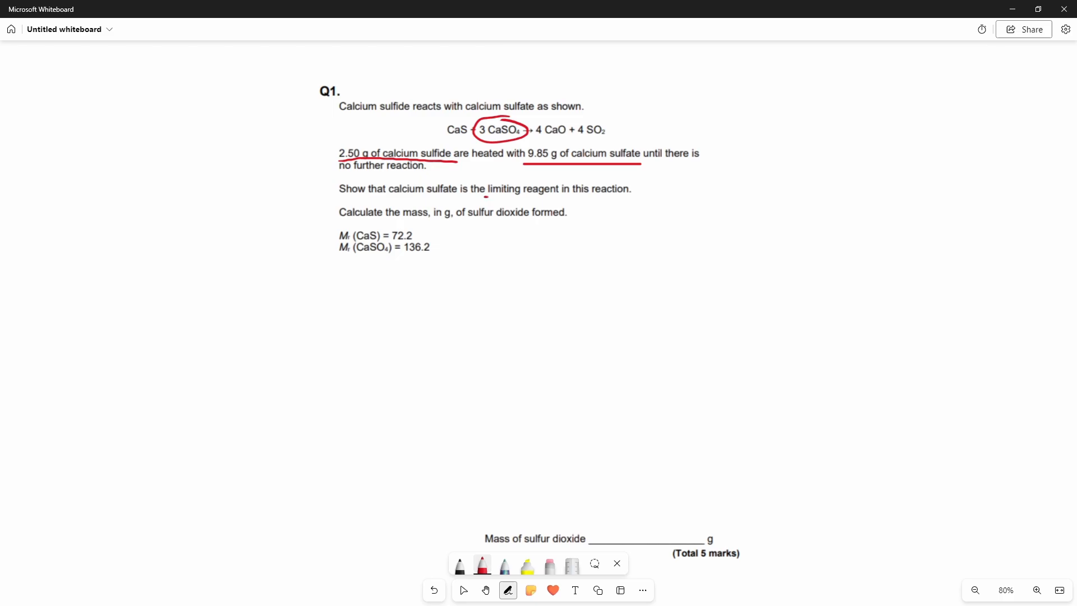
left_click_drag(486, 197, 622, 197)
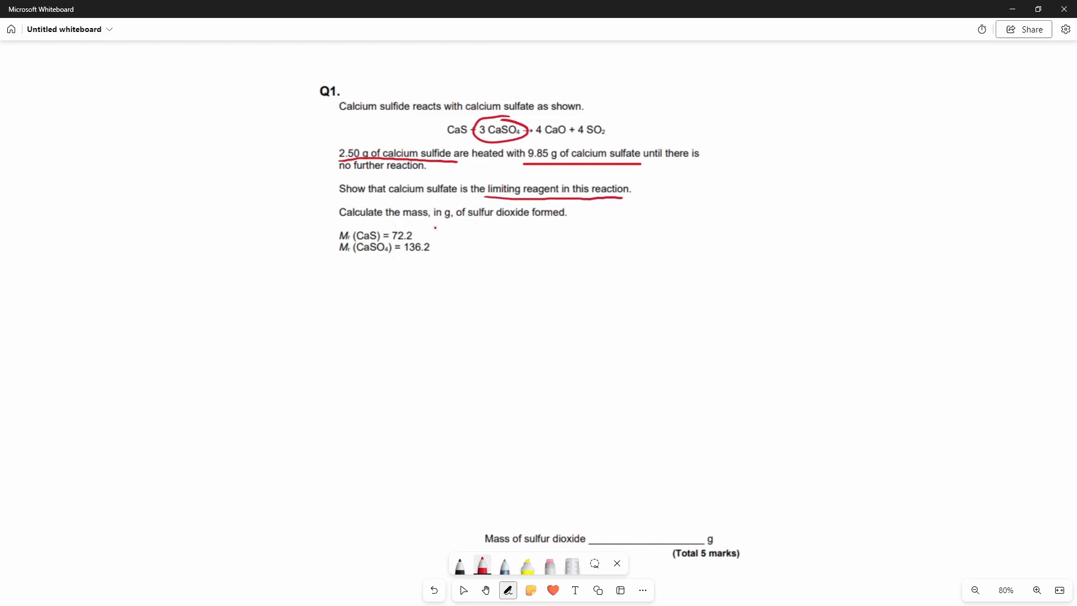
left_click_drag(580, 117, 619, 144)
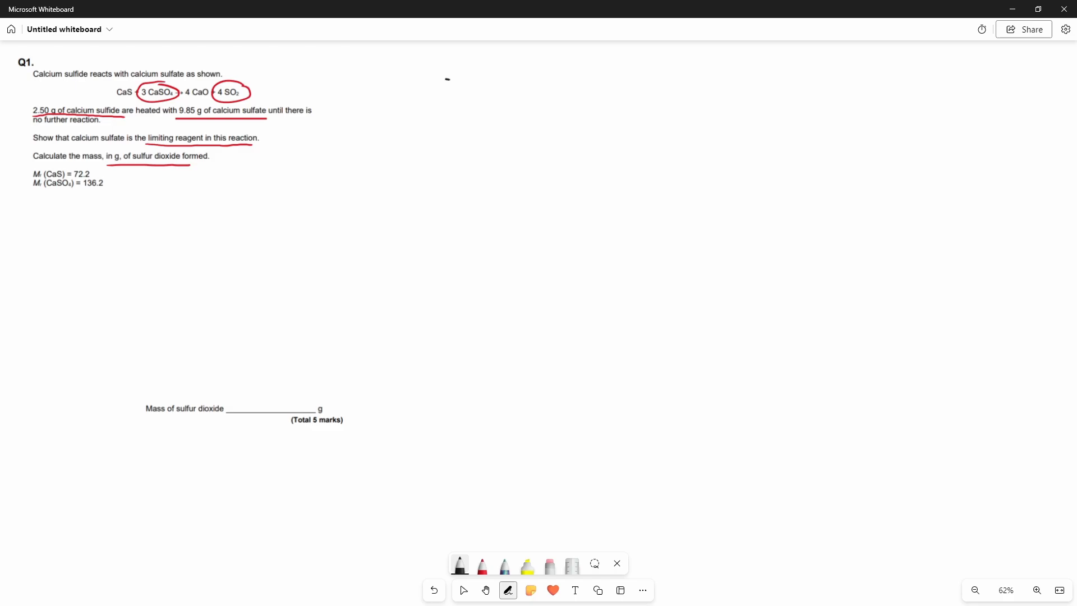
Step: Handwrite CaS + 3CaSO₄ → 4CaO + 4SO₂ in black beside the question
left_click_drag(431, 93, 550, 93)
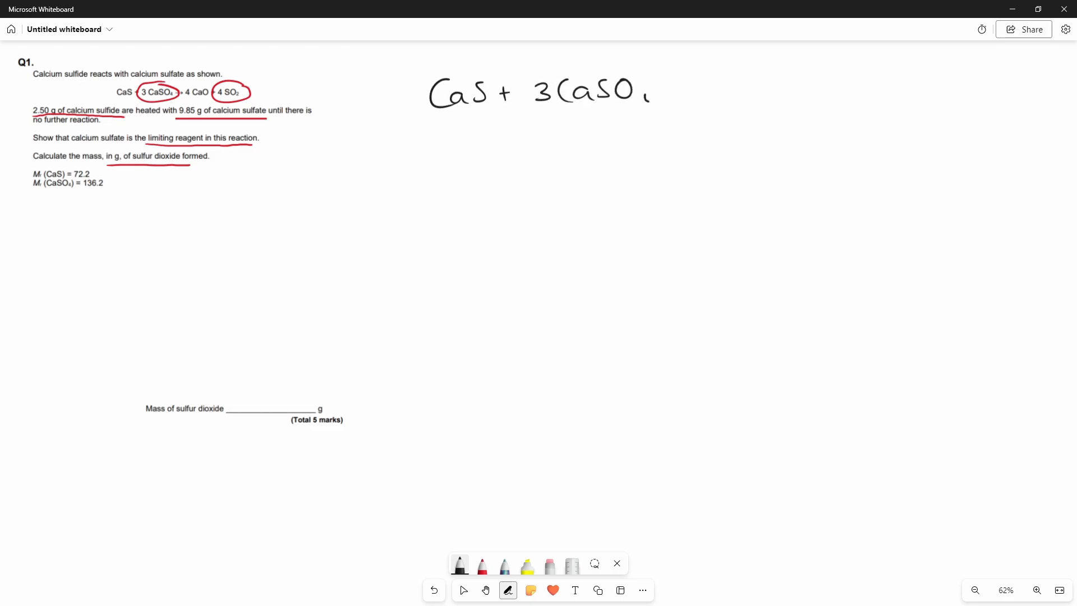
left_click_drag(653, 96, 769, 89)
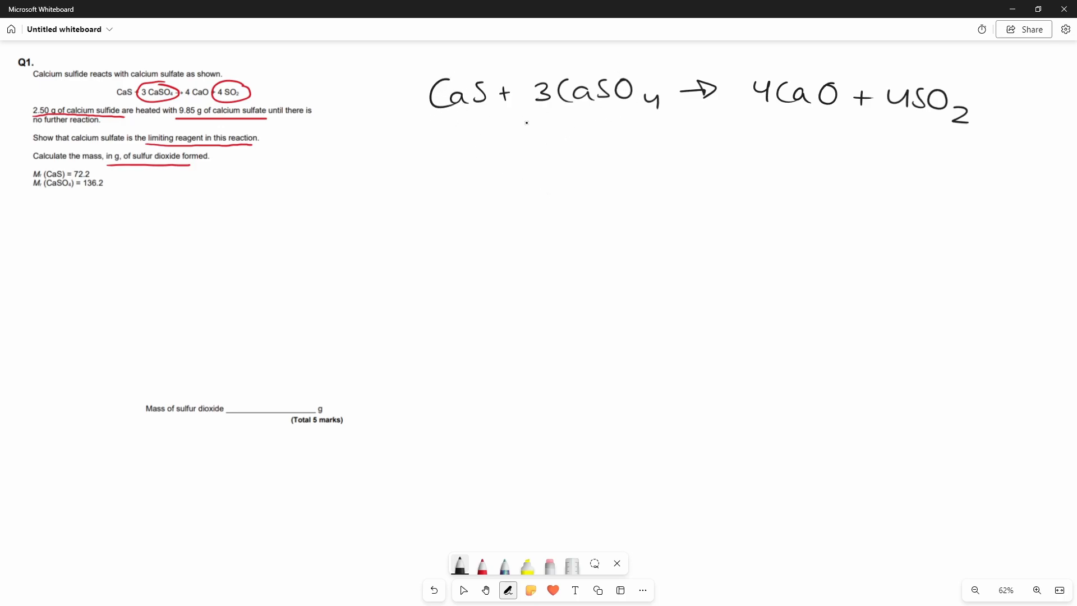
mouse_move(375, 201)
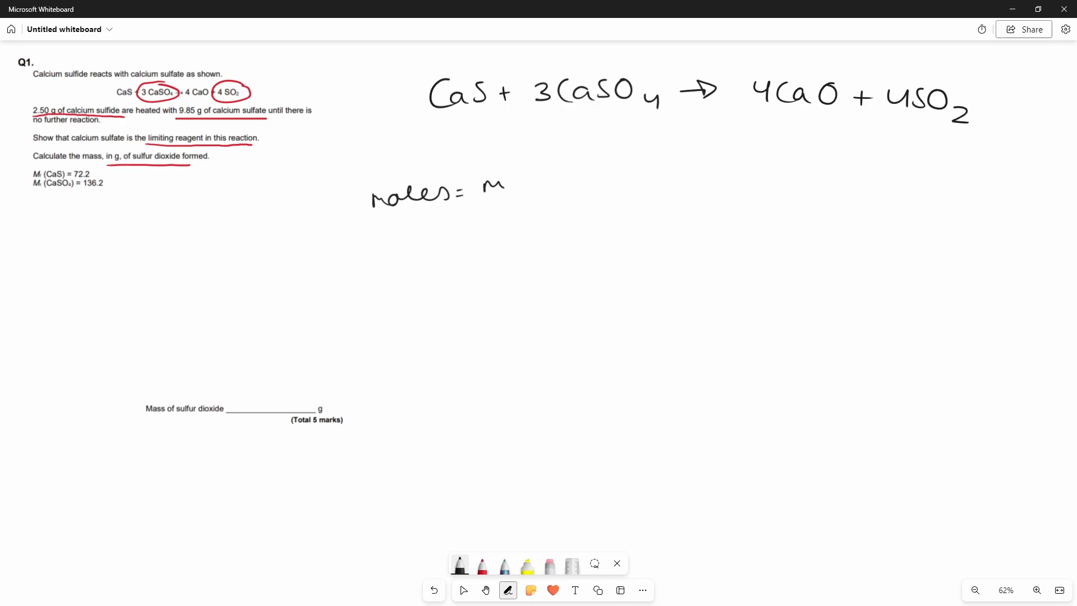
Step: Write moles = mass/Mr and mol CaS = 2.50/72.2 = 0.0346 below the equation
left_click_drag(491, 178, 512, 237)
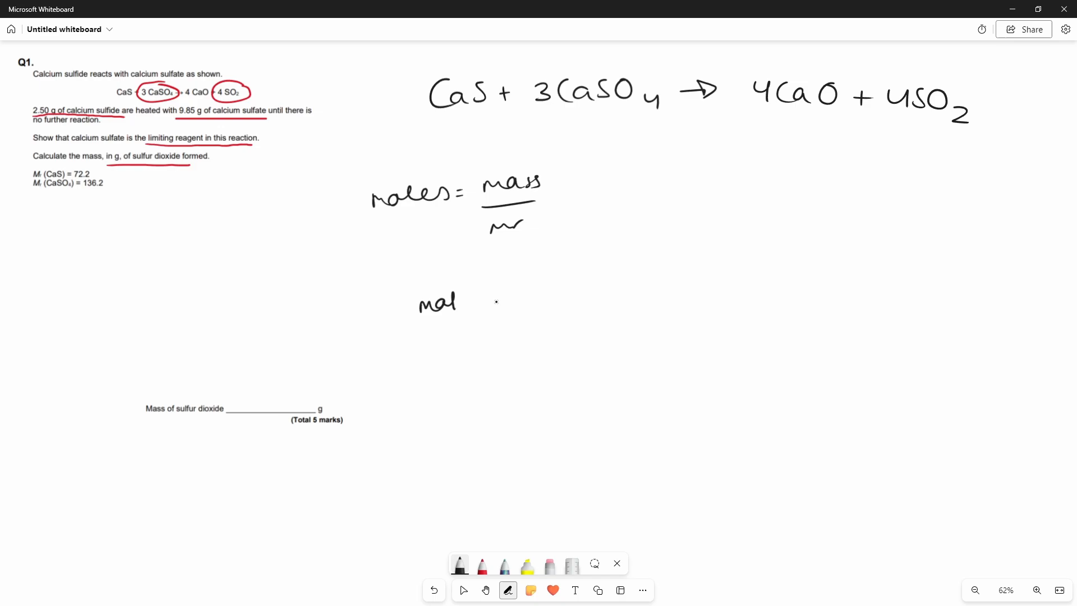
left_click_drag(488, 295, 550, 295)
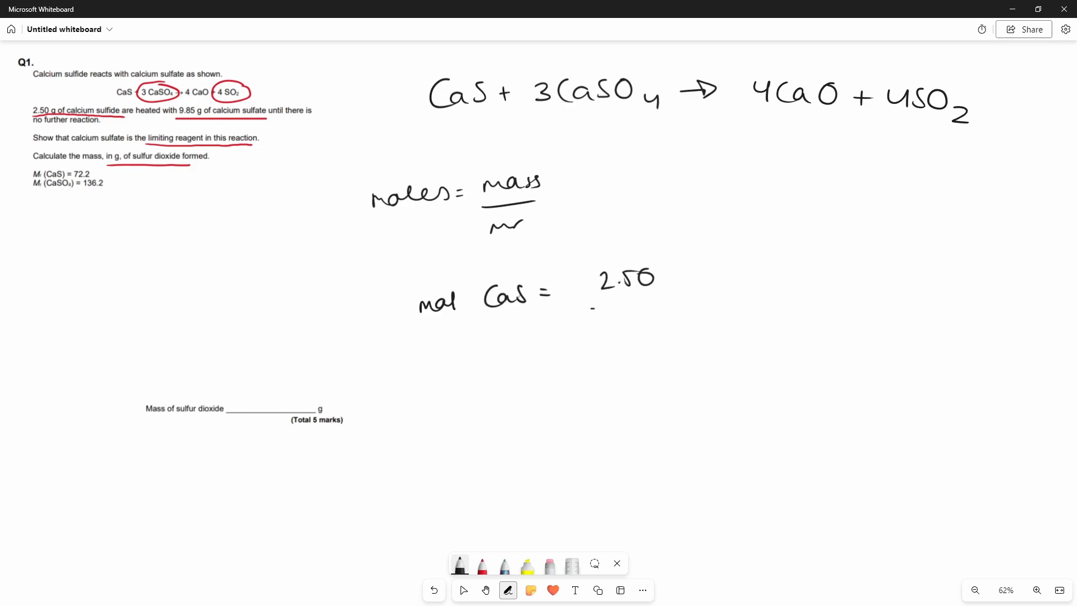
left_click_drag(595, 323, 660, 337)
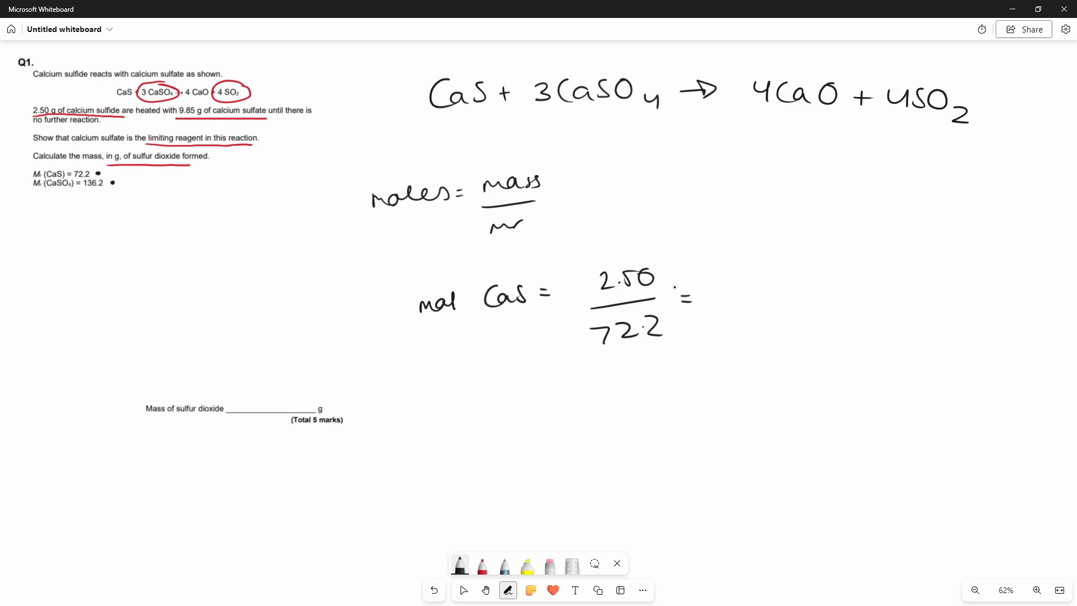
left_click_drag(715, 302, 796, 302)
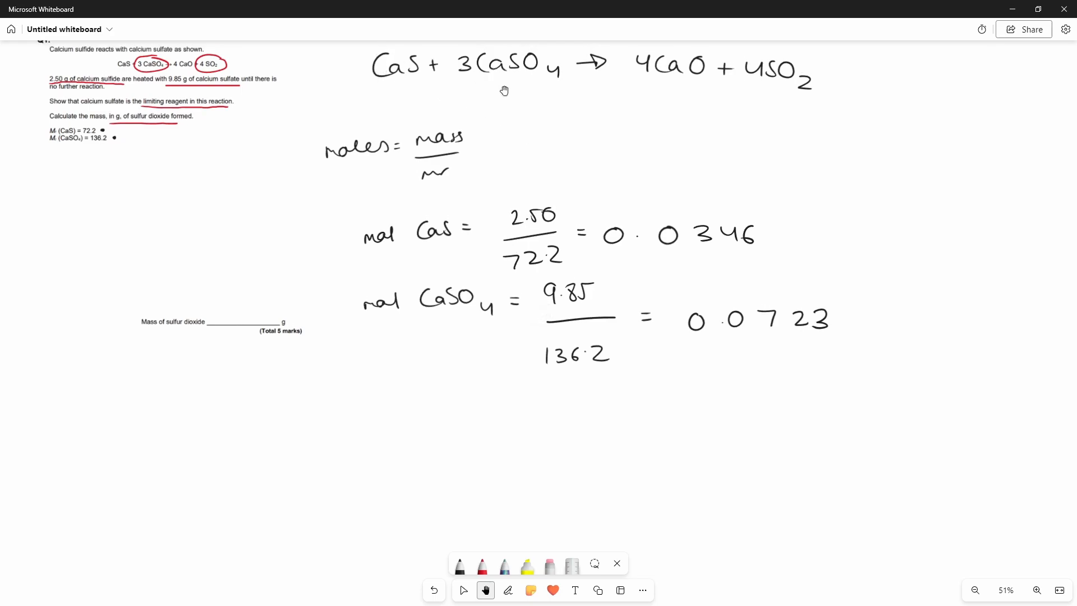
mouse_move(470, 290)
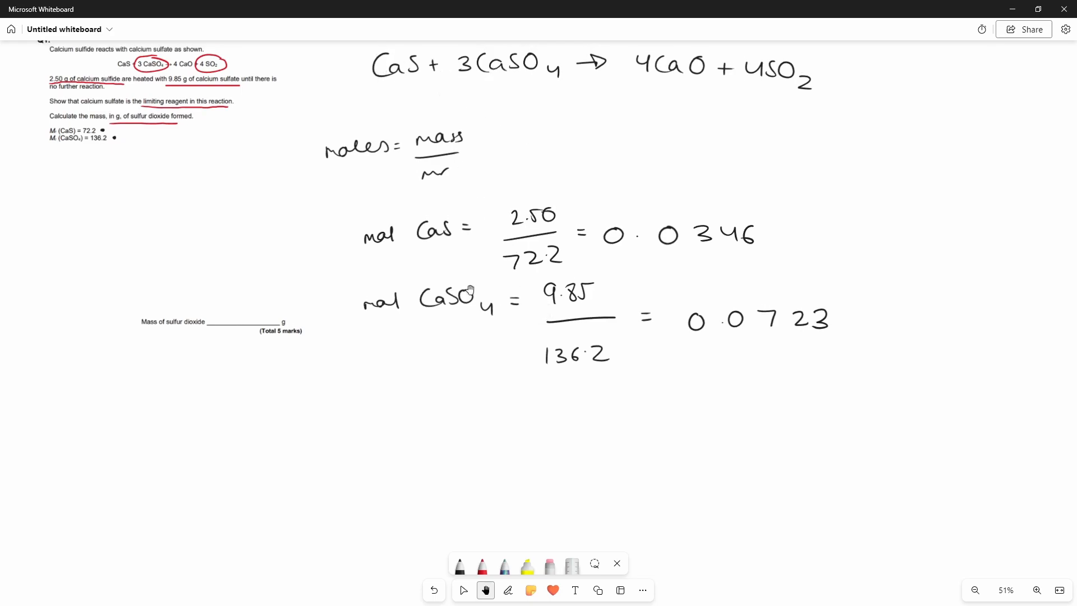
Step: Mark a red 1 before CaS for the 1:3 ratio and write 0.0723 < 0.1038
left_click(507, 589)
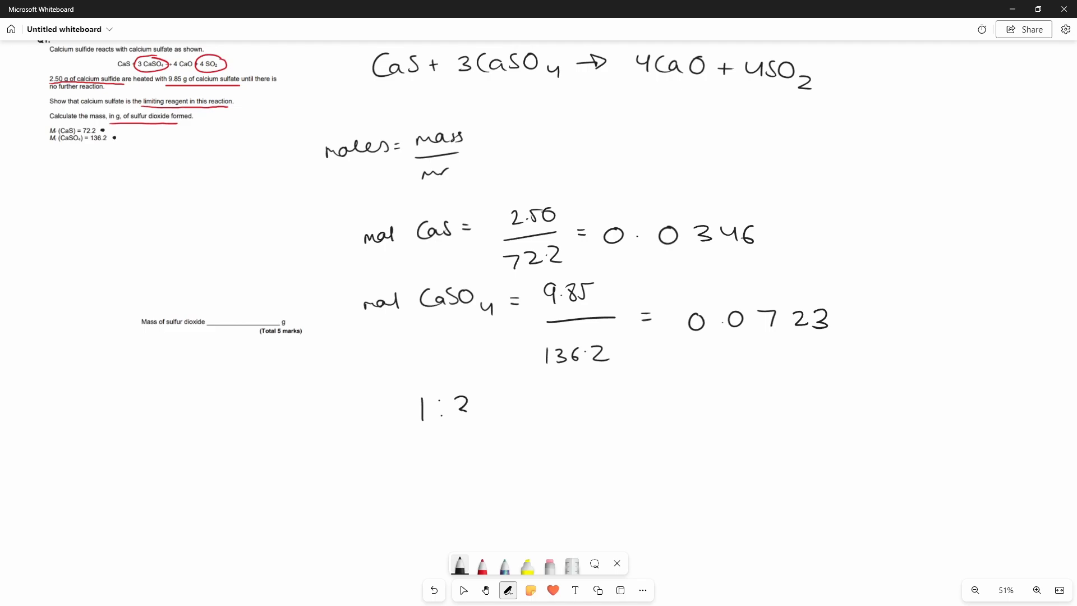
left_click(481, 564)
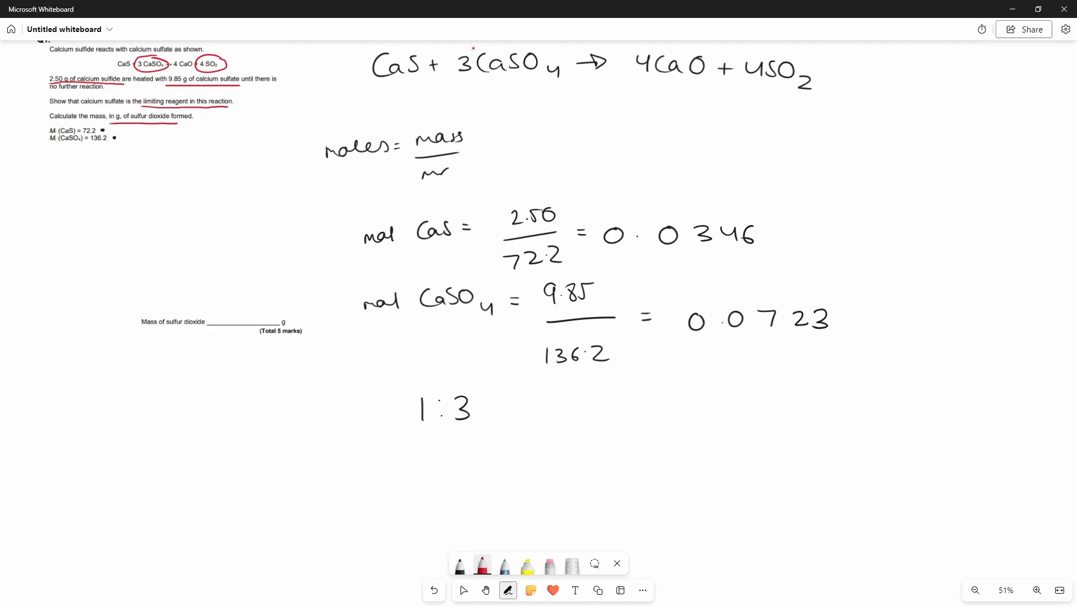
left_click_drag(453, 45, 467, 90)
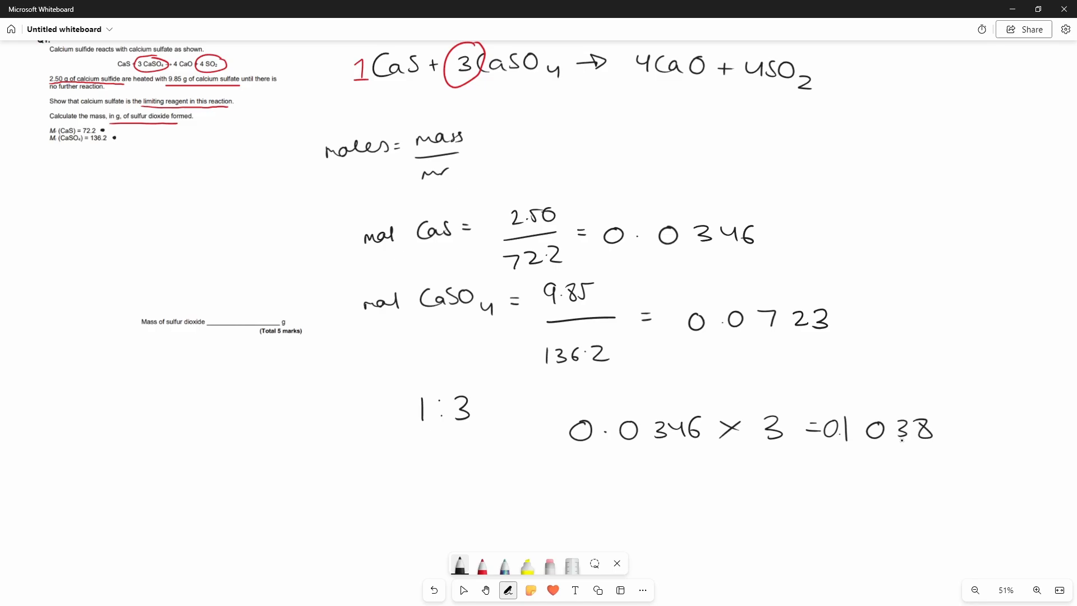
left_click_drag(598, 495, 618, 492)
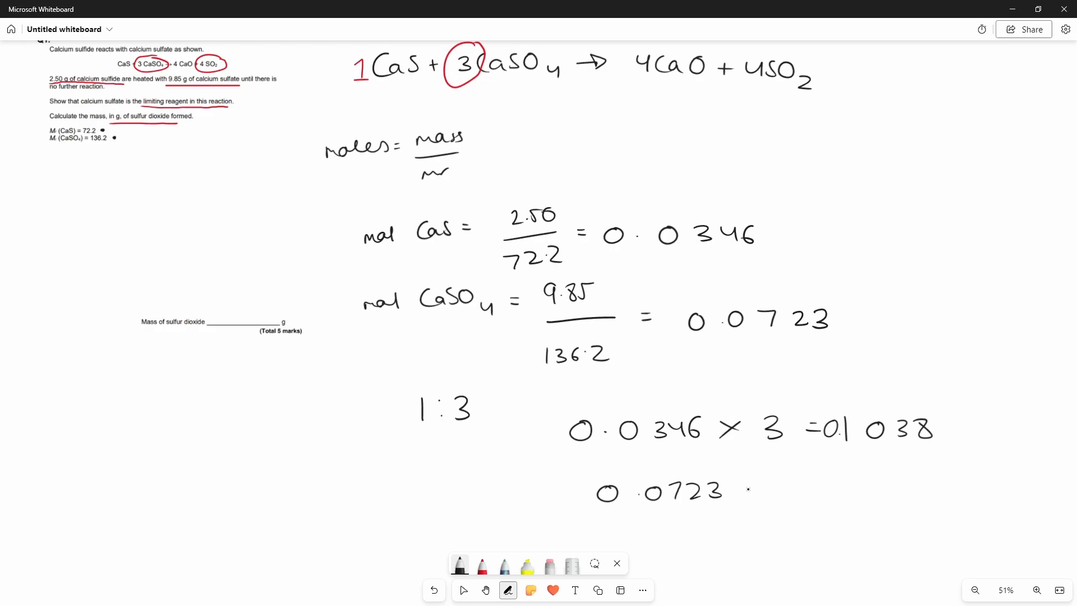
left_click_drag(738, 495, 790, 488)
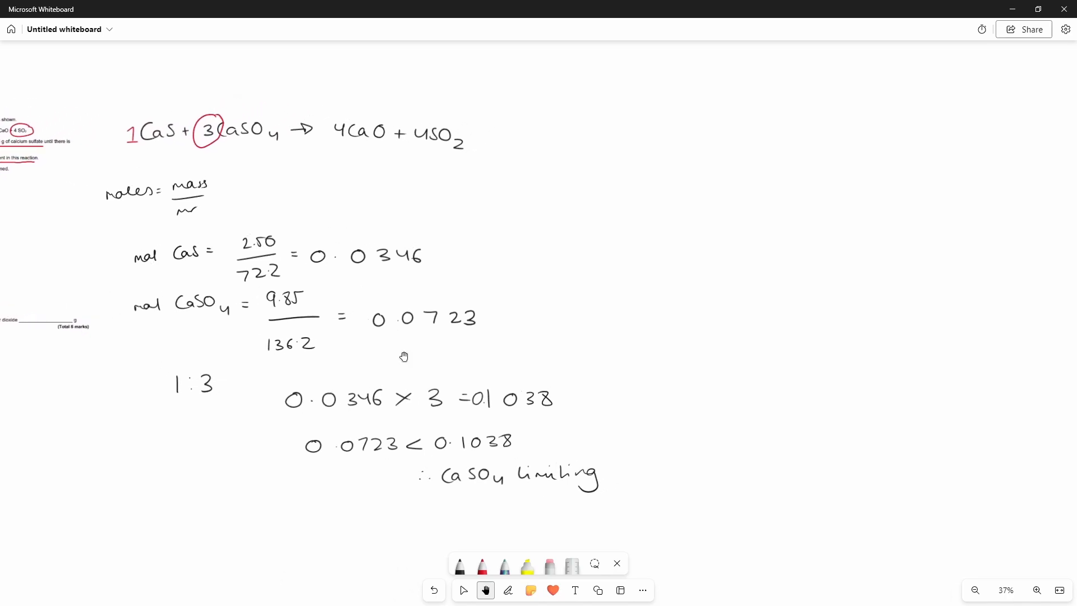
Step: Write 0.0723 × 4/3 = 0.0964 mol SO₂ to the right of the earlier working
left_click(507, 589)
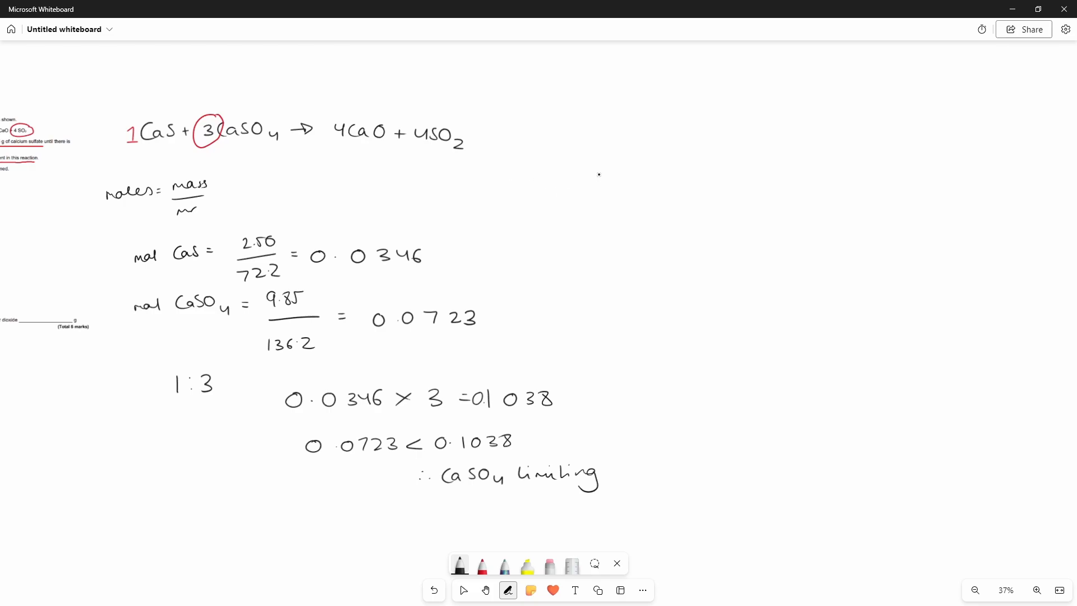
mouse_move(329, 183)
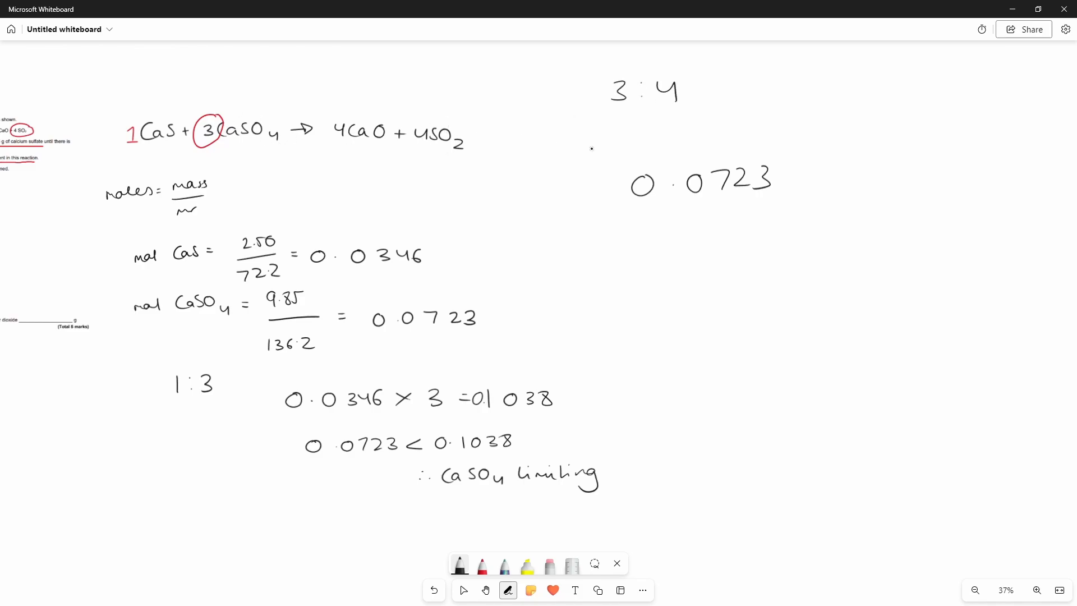
left_click_drag(800, 175, 852, 195)
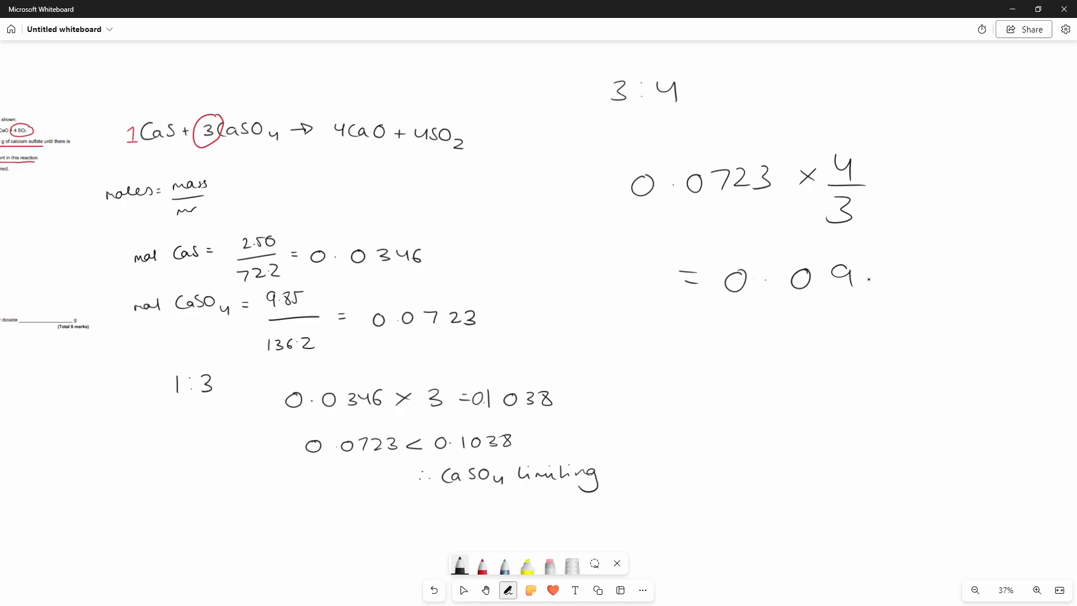
type("64 mol SO2")
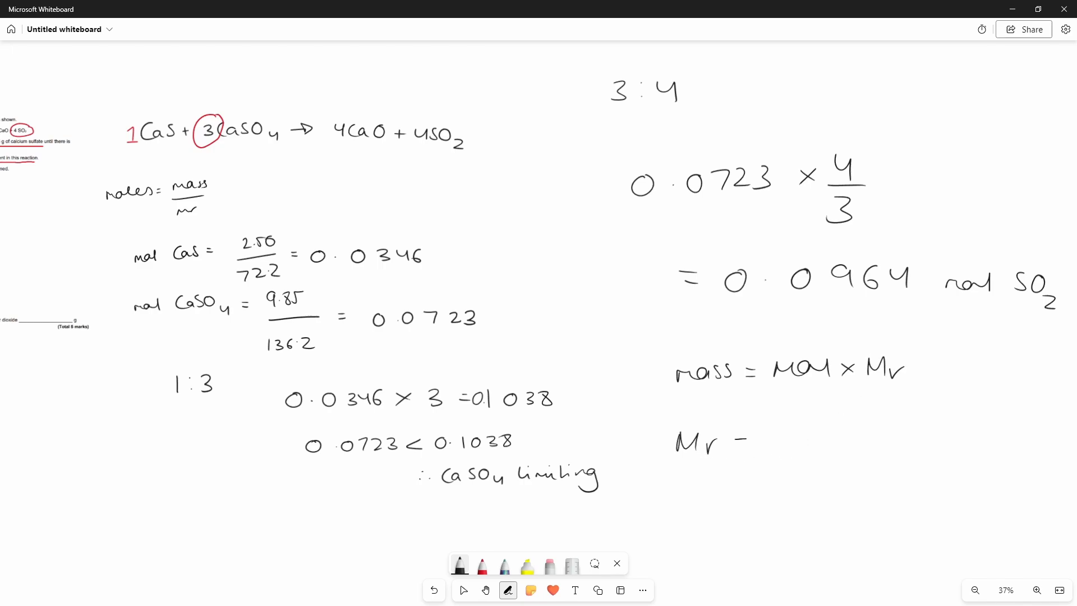
Step: Write Mr = 32.1 + 2×16 = 64.1 and mass = 64.1 × 0.0964 with the answer starting 6
left_click_drag(742, 443, 858, 447)
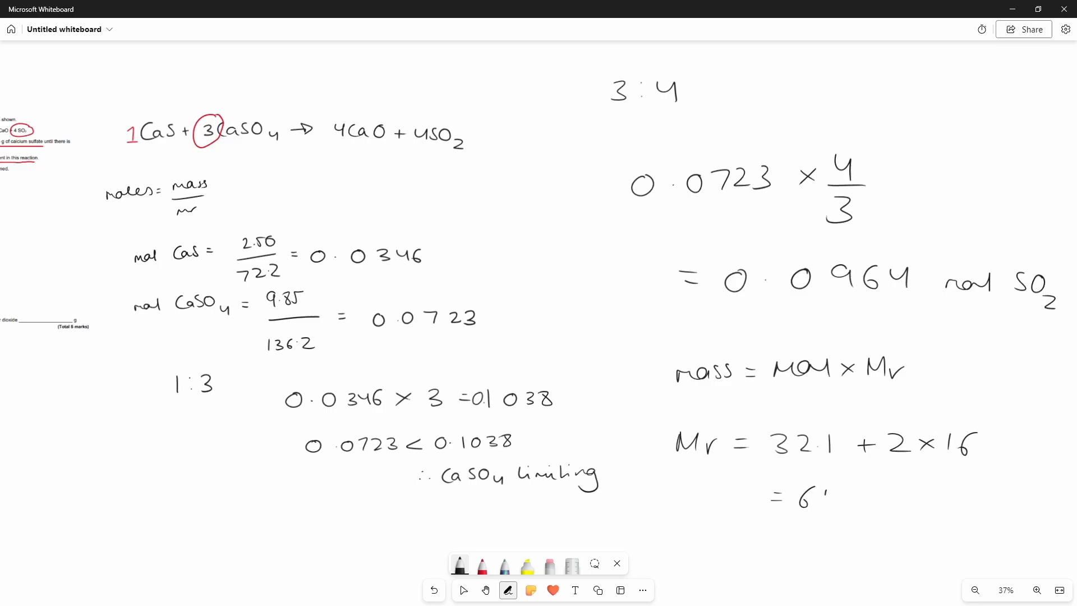
scroll("down", 3)
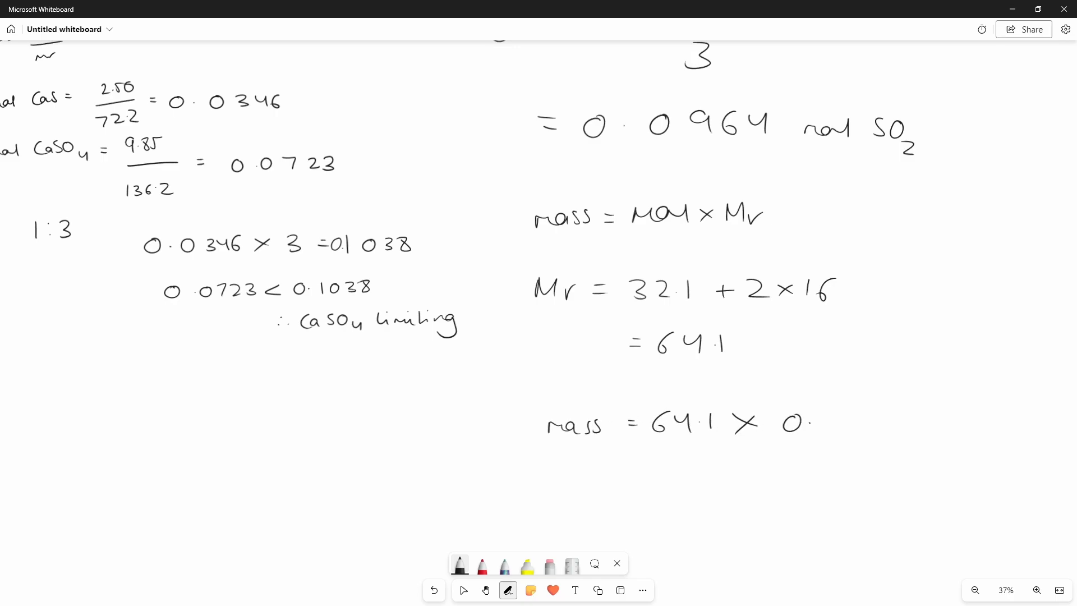
left_click_drag(783, 423, 906, 430)
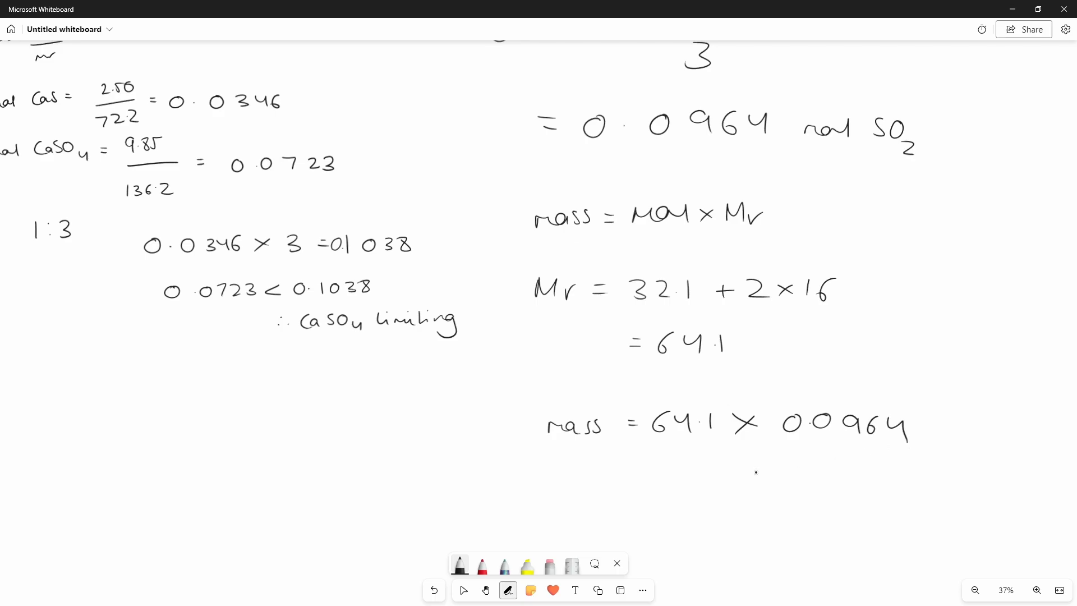
left_click_drag(700, 488, 766, 492)
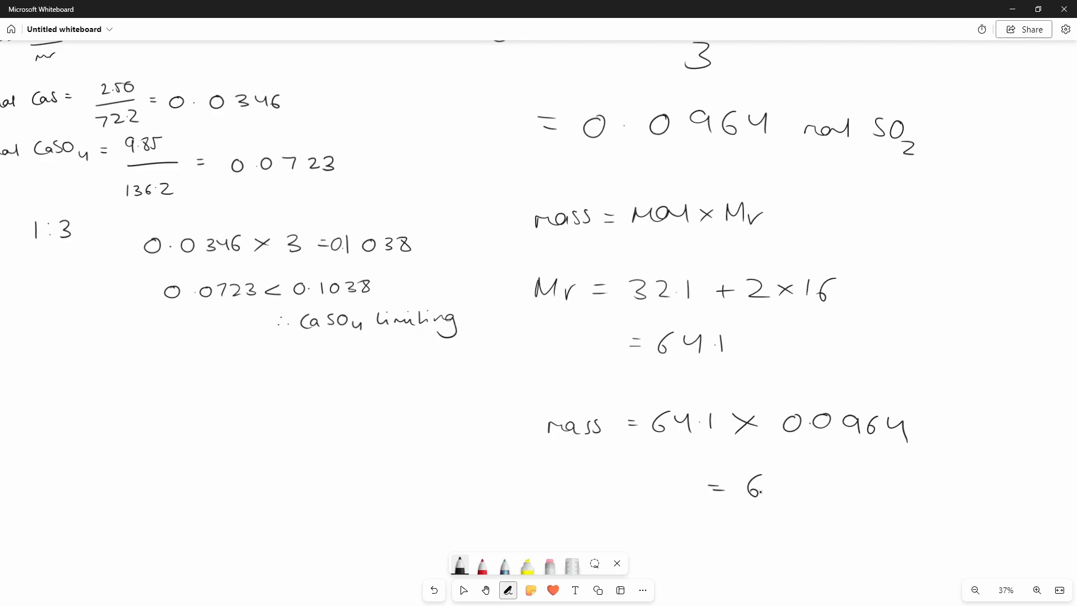